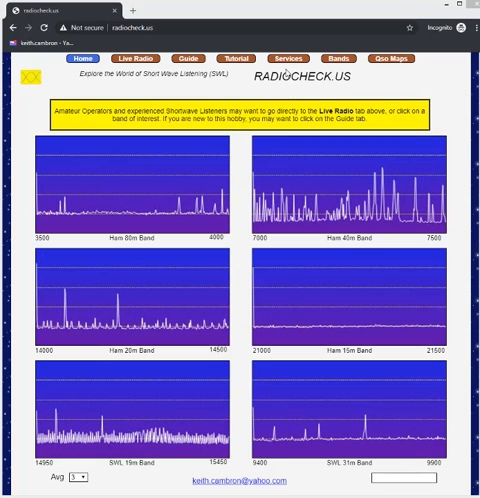
- Go to the Services page and expand its list of radio service categories
{"action": "left_click", "coordinate": [290, 52]}
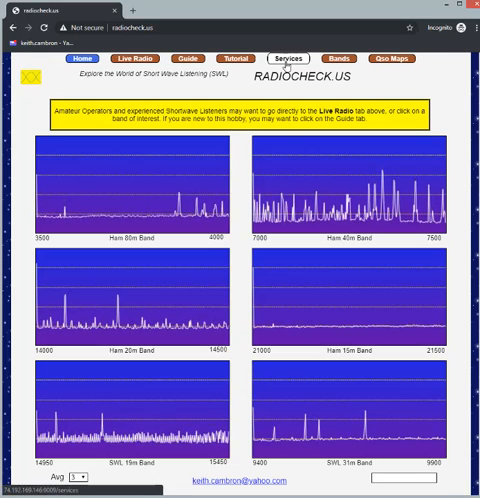
{"action": "left_click", "coordinate": [290, 58]}
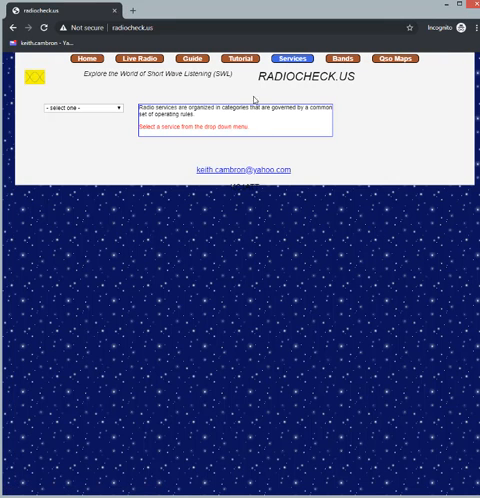
{"action": "mouse_move", "coordinate": [120, 132]}
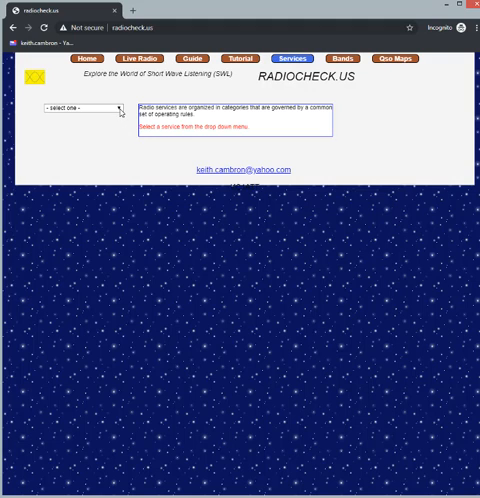
{"action": "left_click", "coordinate": [68, 94]}
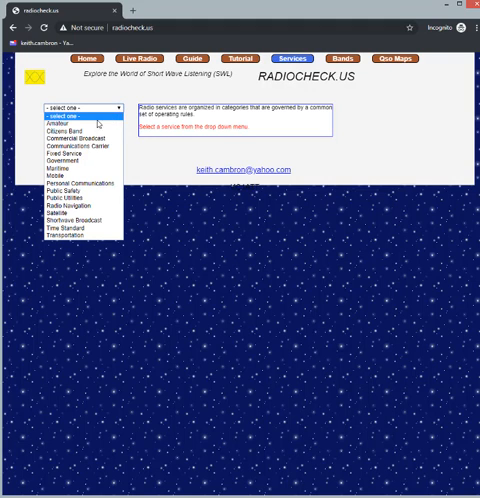
{"action": "mouse_move", "coordinate": [52, 124]}
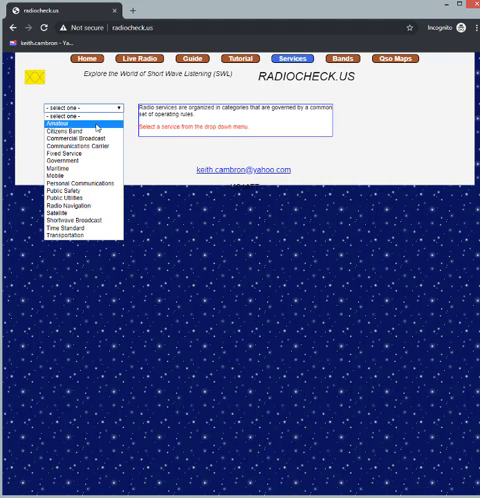
- Choose Amateur as the service category, exposing its list of amateur bands
{"action": "left_click", "coordinate": [60, 120]}
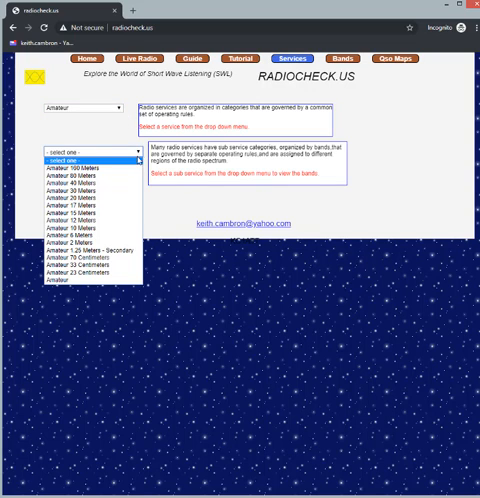
{"action": "mouse_move", "coordinate": [82, 200]}
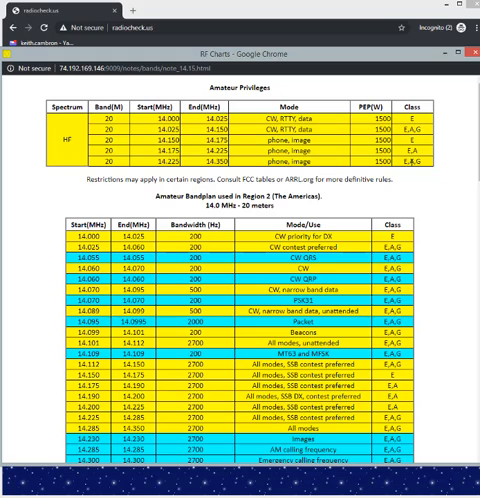
- Scroll through the RF Charts pop-up for 14.0 MHz – 20 meters privileges and band plans
{"action": "scroll", "scroll_direction": "down", "scroll_amount": 3}
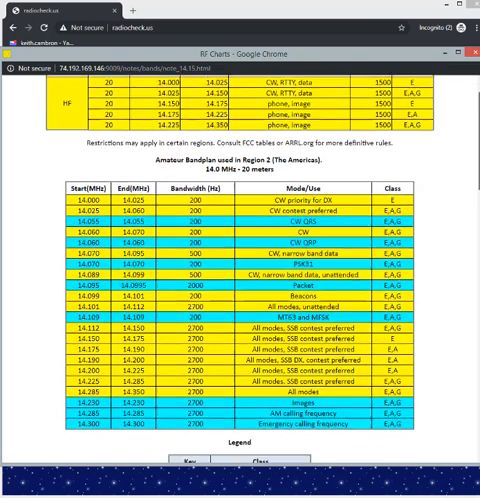
{"action": "scroll", "scroll_direction": "down", "scroll_amount": 3}
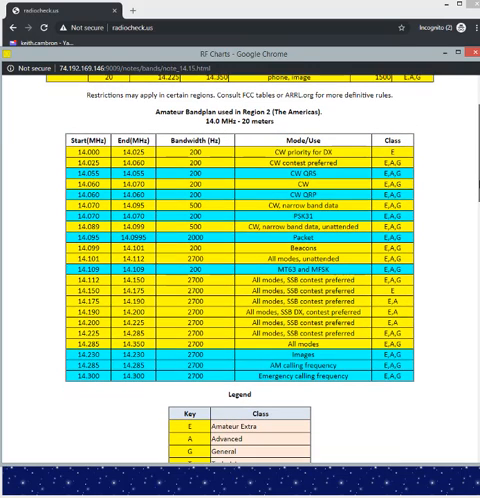
{"action": "scroll", "scroll_direction": "down", "scroll_amount": 3}
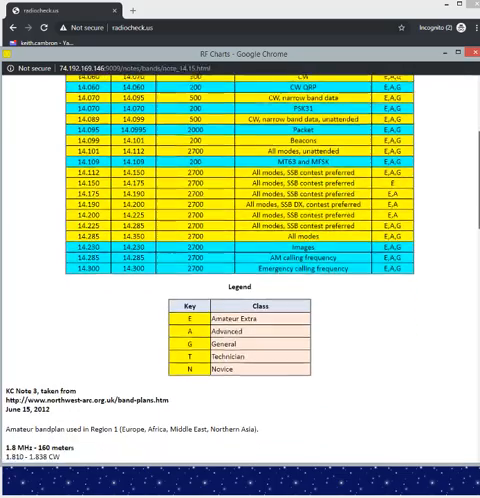
{"action": "scroll", "scroll_direction": "down", "scroll_amount": 3}
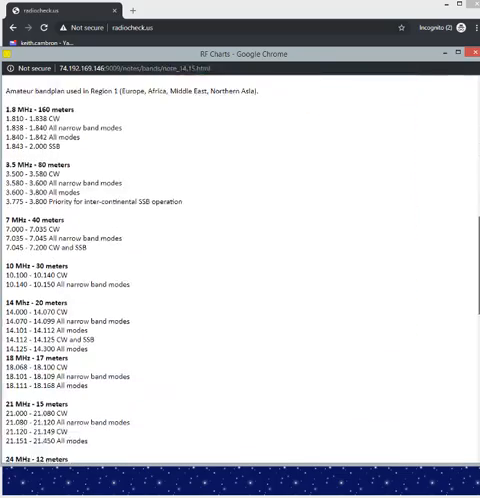
{"action": "scroll", "scroll_direction": "down", "scroll_amount": 3}
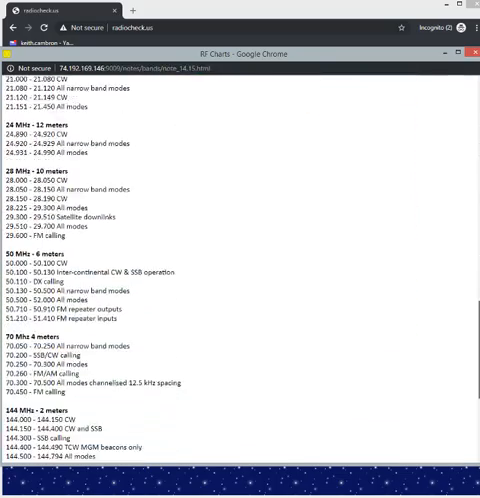
{"action": "scroll", "scroll_direction": "down", "scroll_amount": 3}
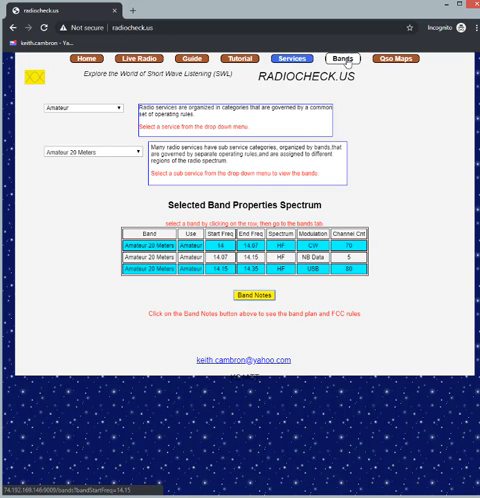
- Switch to the Bands page to see Amateur 20 Meters on the colour-coded spectrum chart
{"action": "left_click", "coordinate": [348, 54]}
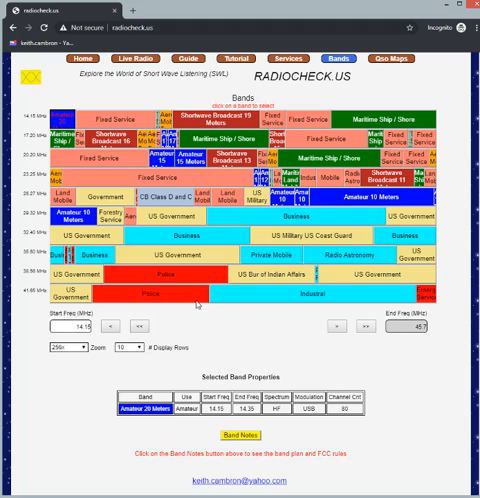
{"action": "mouse_move", "coordinate": [214, 328]}
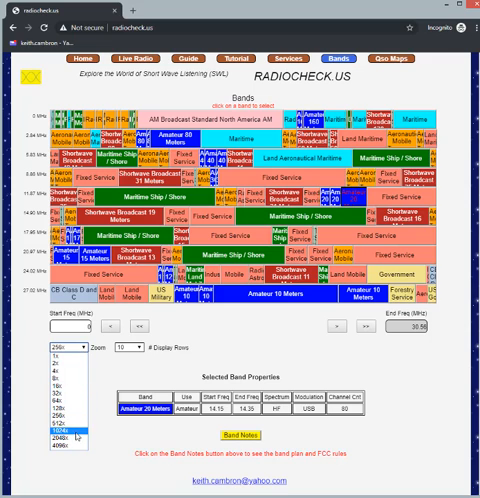
- Change the chart to the lower range from AM broadcast and select Amateur 80 Meters
{"action": "left_click", "coordinate": [64, 428]}
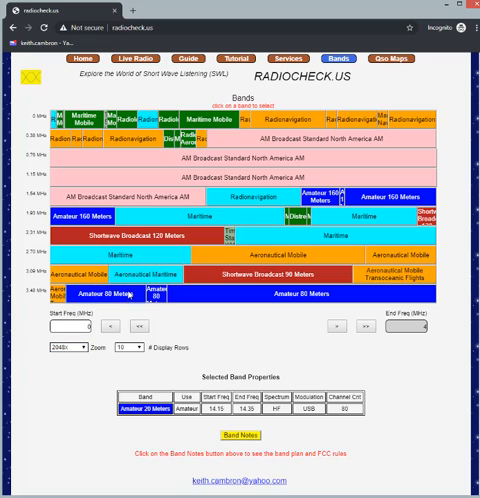
{"action": "left_click", "coordinate": [108, 296]}
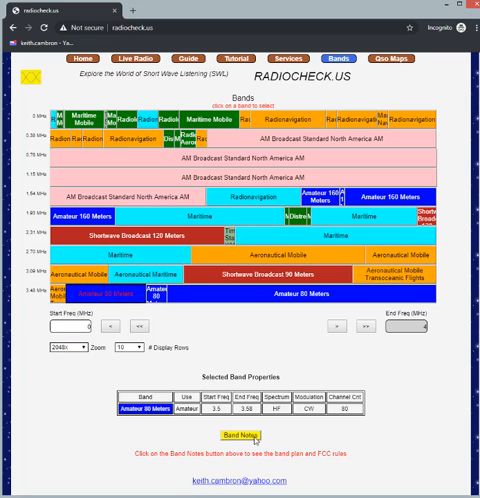
- View the Band Notes pop-up for 3.5 MHz – 80 meters privileges and Region 2 band plan
{"action": "left_click", "coordinate": [228, 428]}
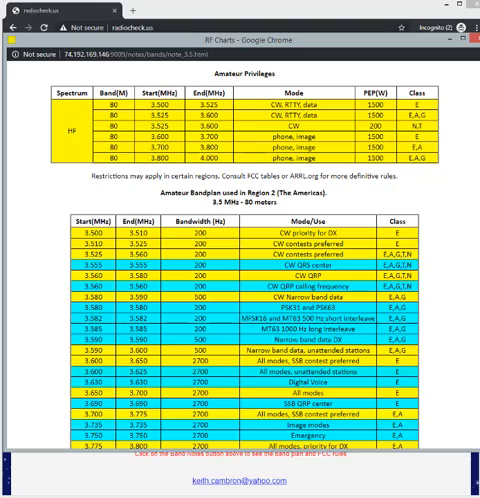
{"action": "scroll", "scroll_direction": "down", "scroll_amount": 3}
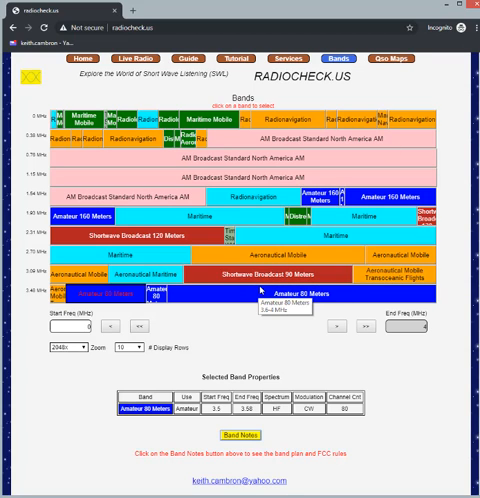
{"action": "mouse_move", "coordinate": [300, 188]}
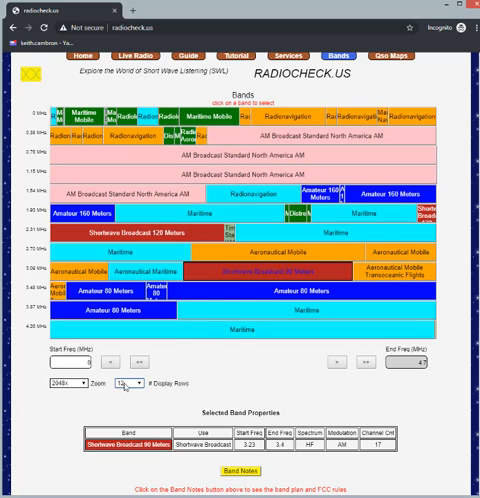
- Expand the band chart's starting frequency range choices beneath the chart
{"action": "left_click", "coordinate": [56, 380]}
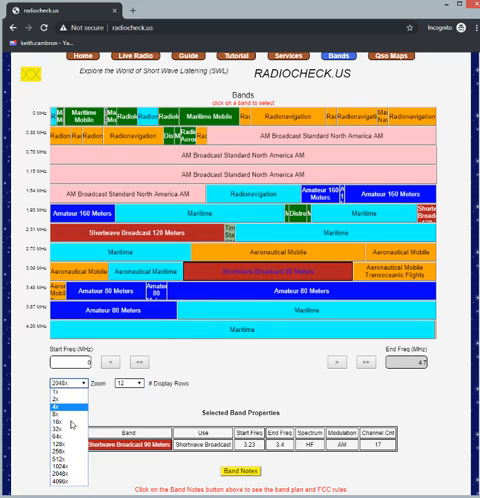